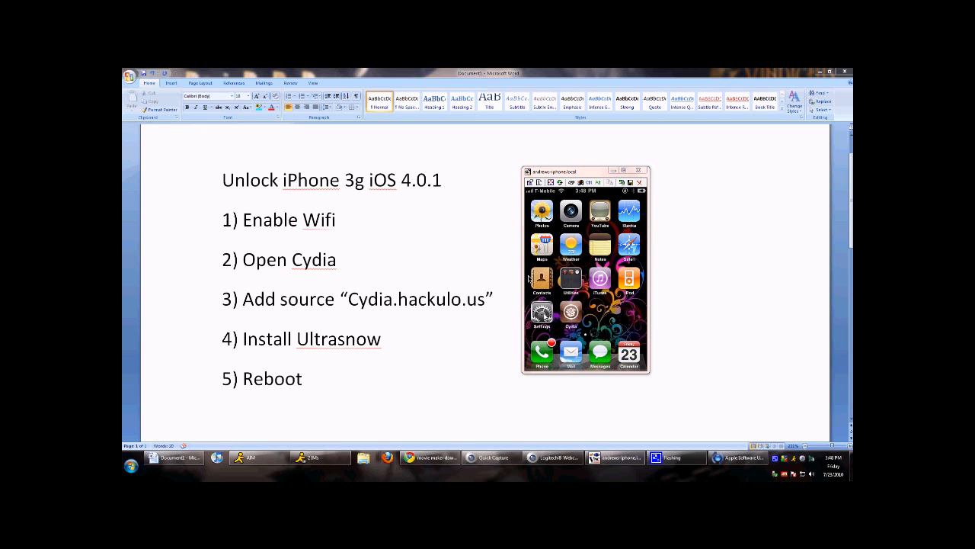
pyautogui.moveTo(320, 237)
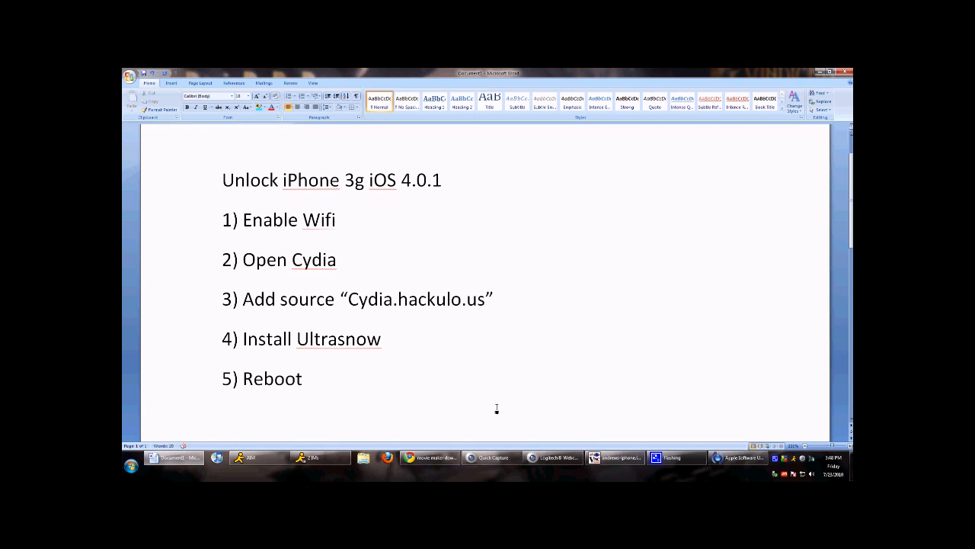
# Step: Launch Cydia from the iPhone home screen to reach its welcome page
pyautogui.click(615, 457)
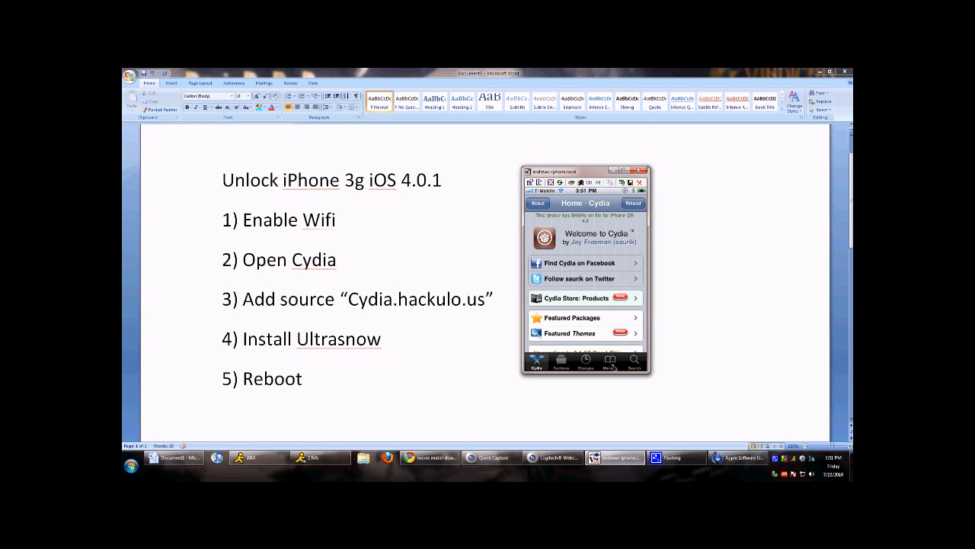
# Step: Reach the Sources list under Manage and put it into edit mode
pyautogui.click(609, 363)
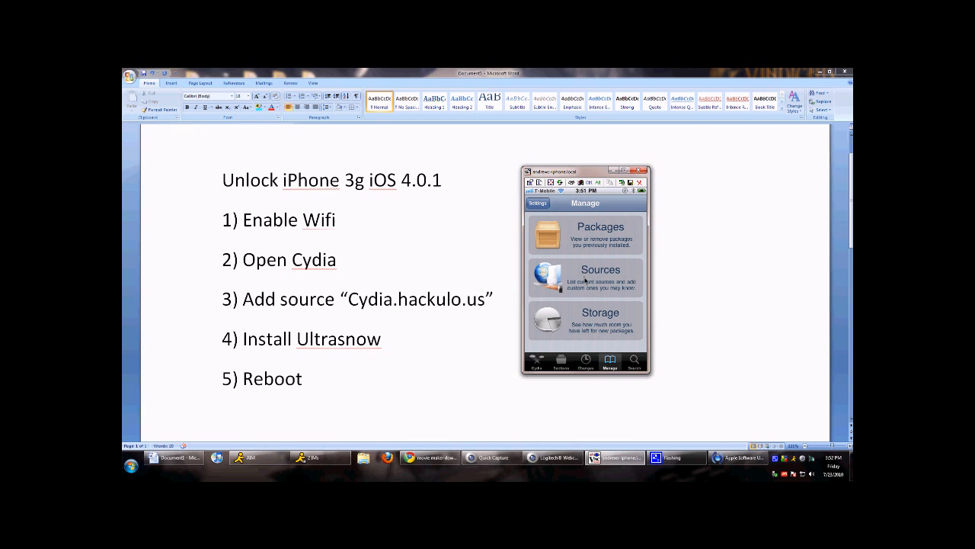
pyautogui.click(600, 277)
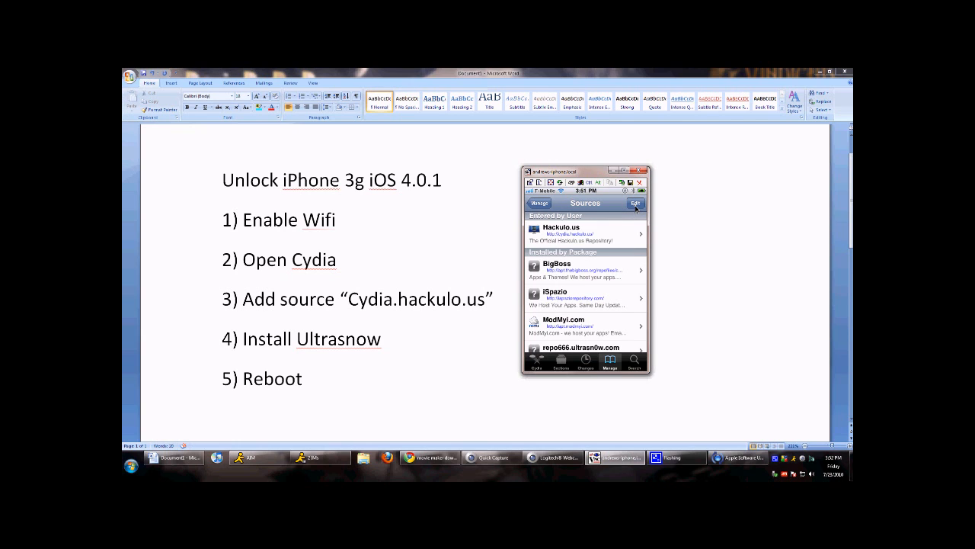
pyautogui.click(635, 205)
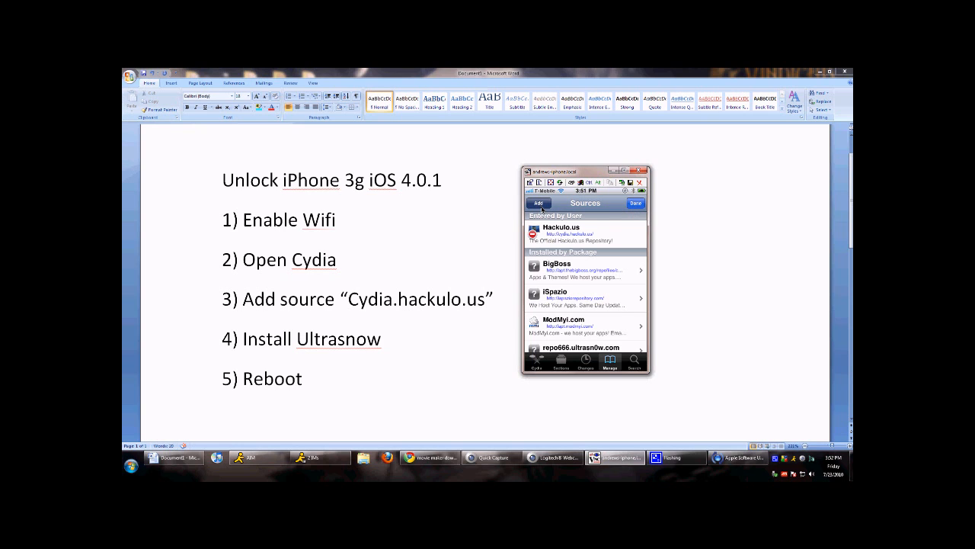
pyautogui.click(539, 202)
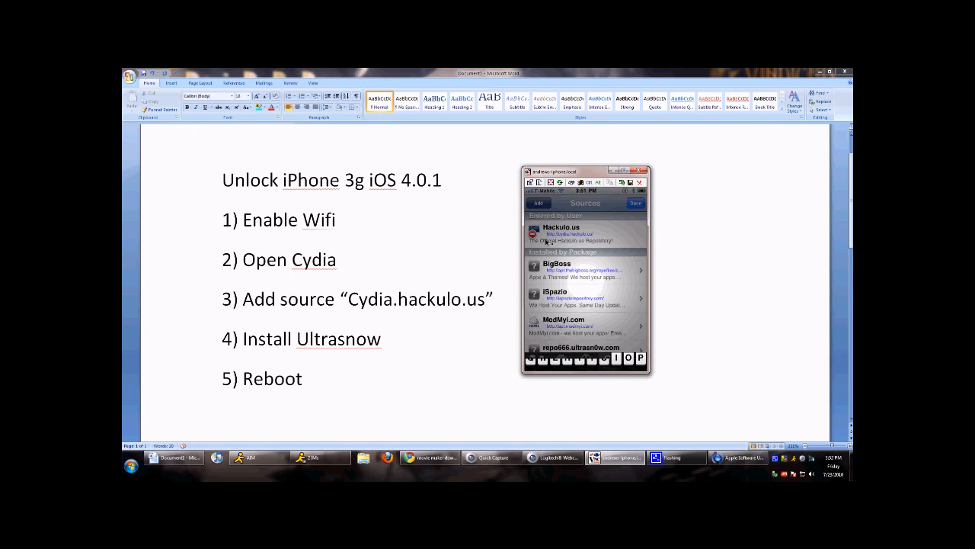
pyautogui.click(539, 203)
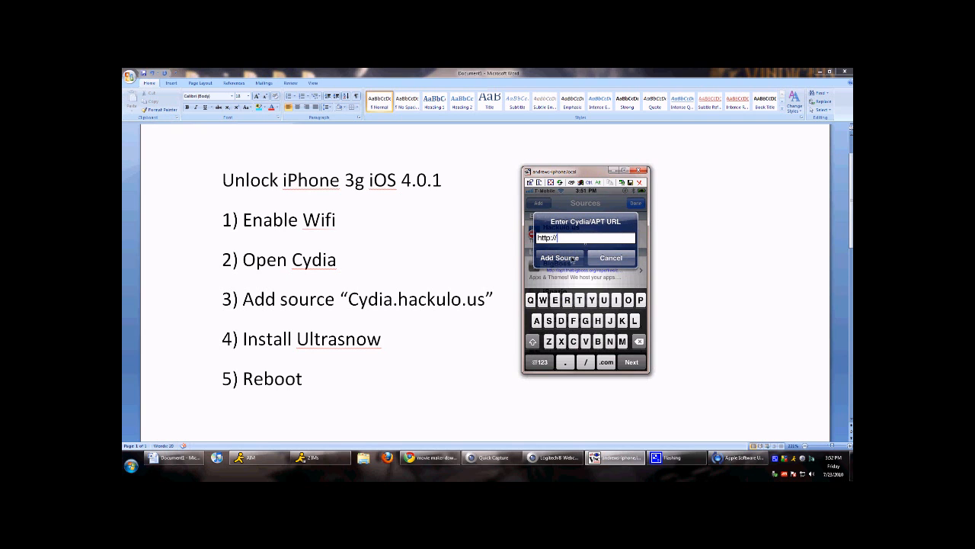
pyautogui.moveTo(587, 238)
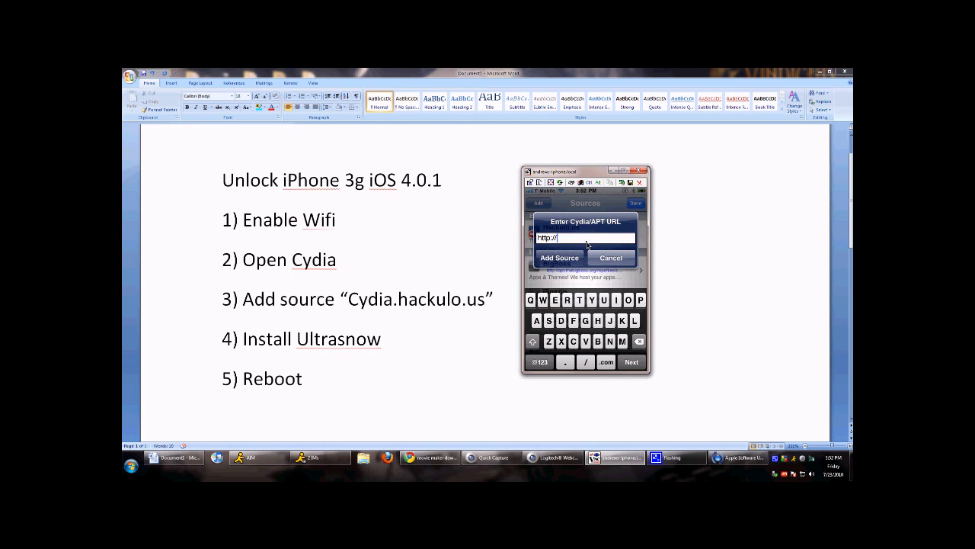
pyautogui.write('c')
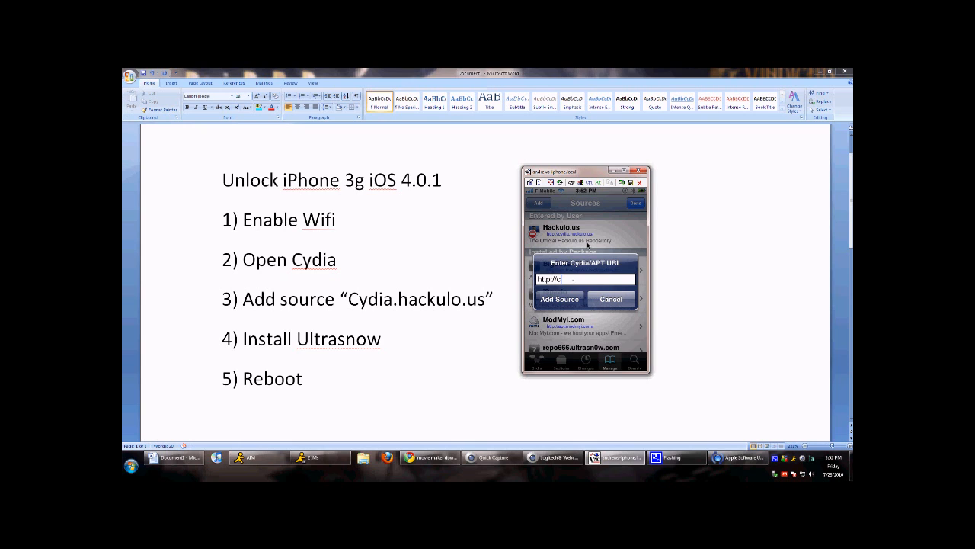
pyautogui.write('y')
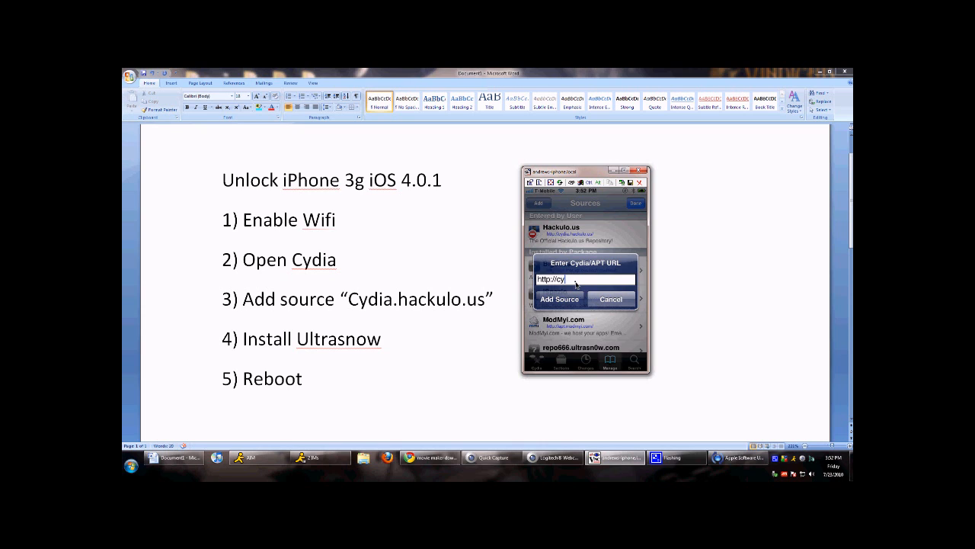
pyautogui.write('dia')
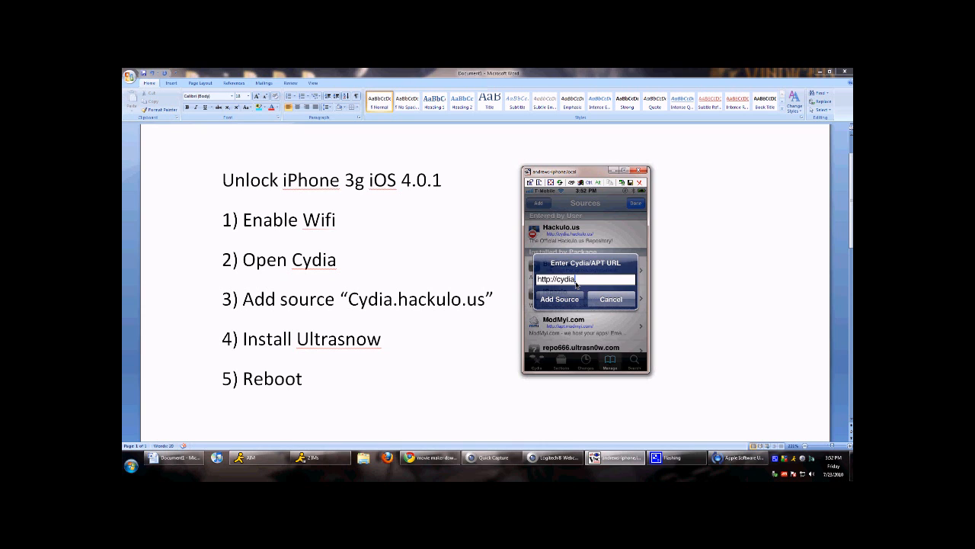
pyautogui.write('.hackulo')
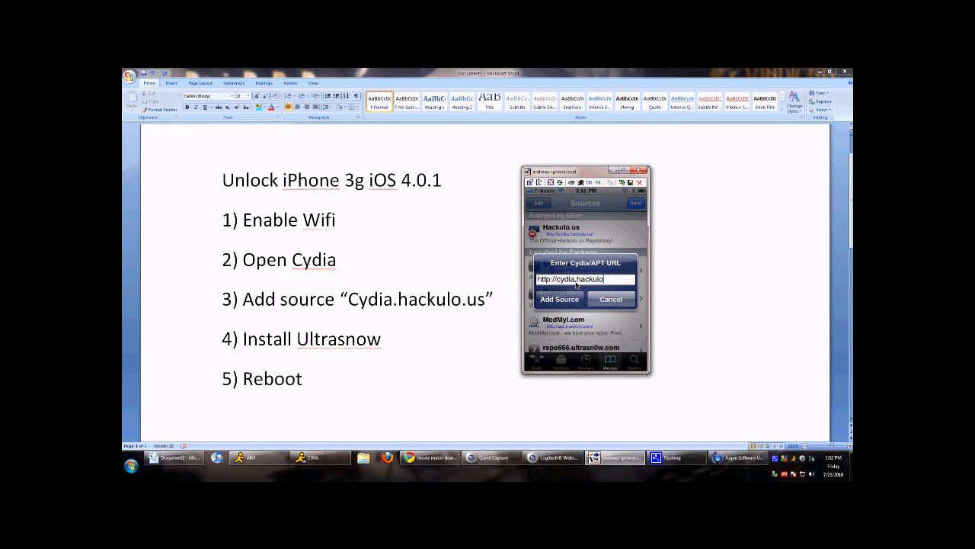
pyautogui.moveTo(573, 290)
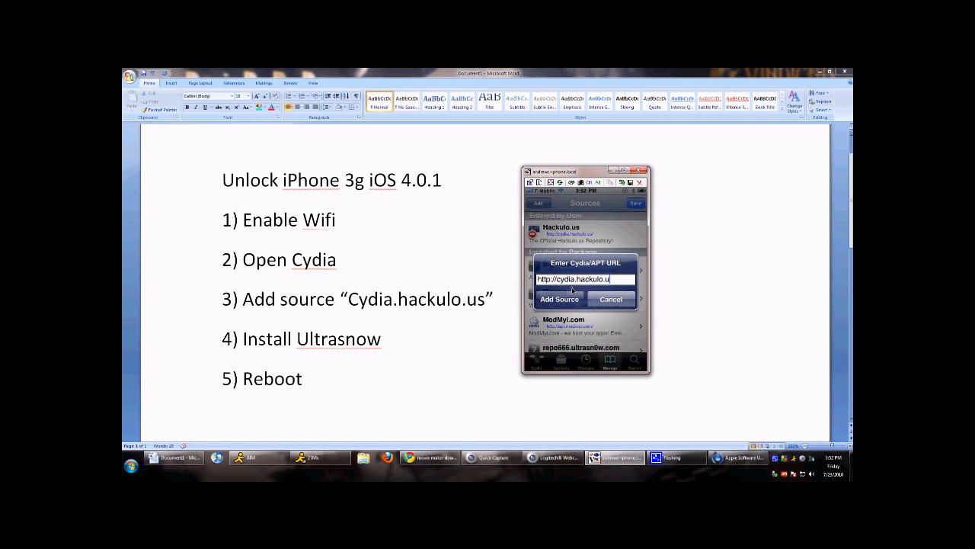
pyautogui.write('s')
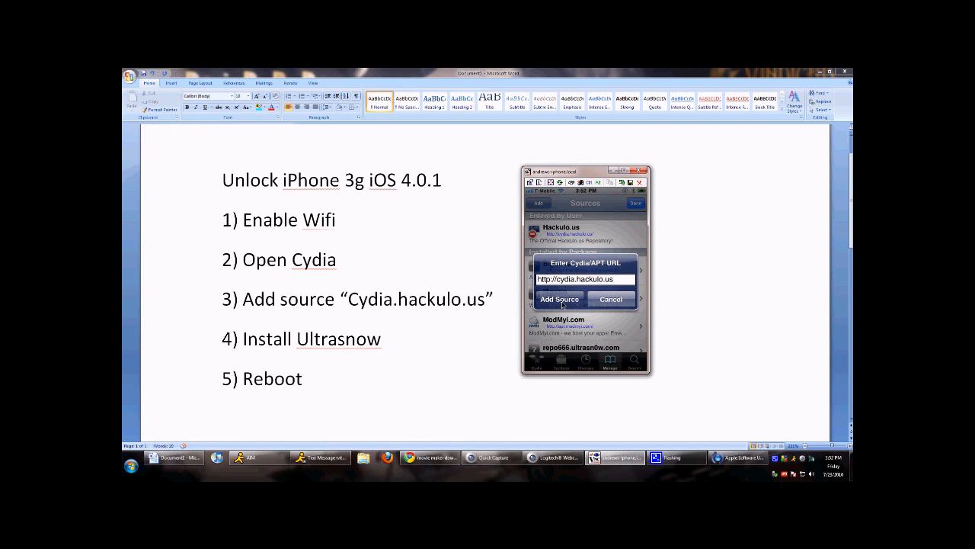
pyautogui.click(559, 298)
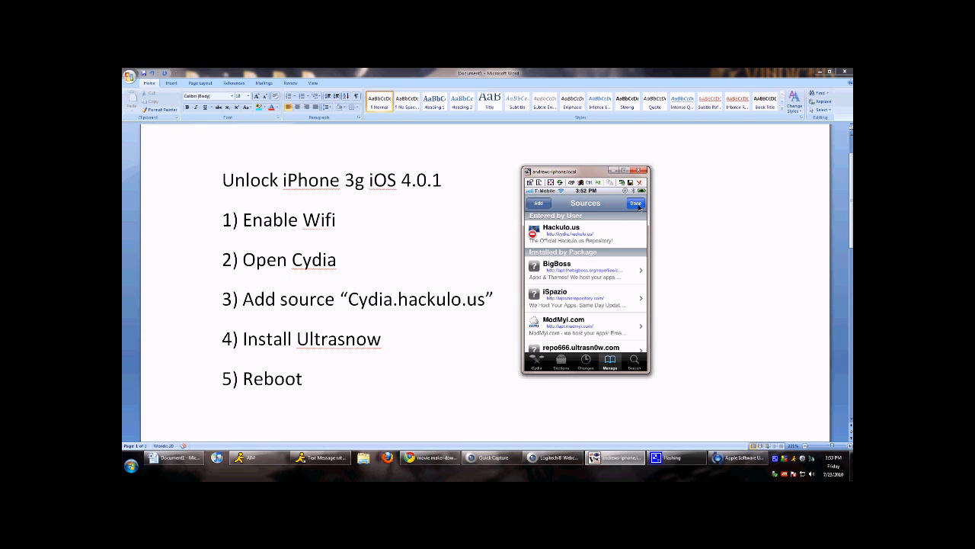
pyautogui.click(636, 203)
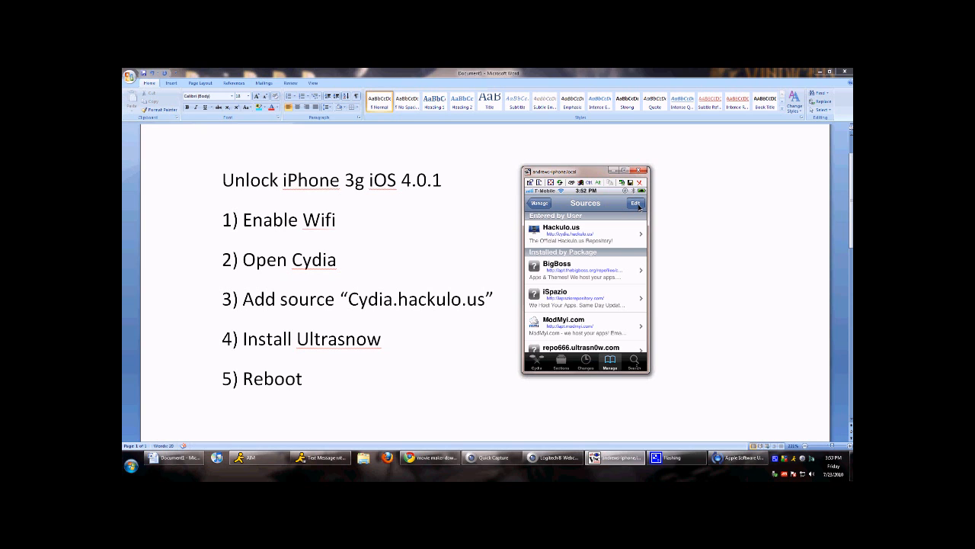
# Step: Search Cydia for 'Ultra' and open the ultrasn0w package details page
pyautogui.click(633, 361)
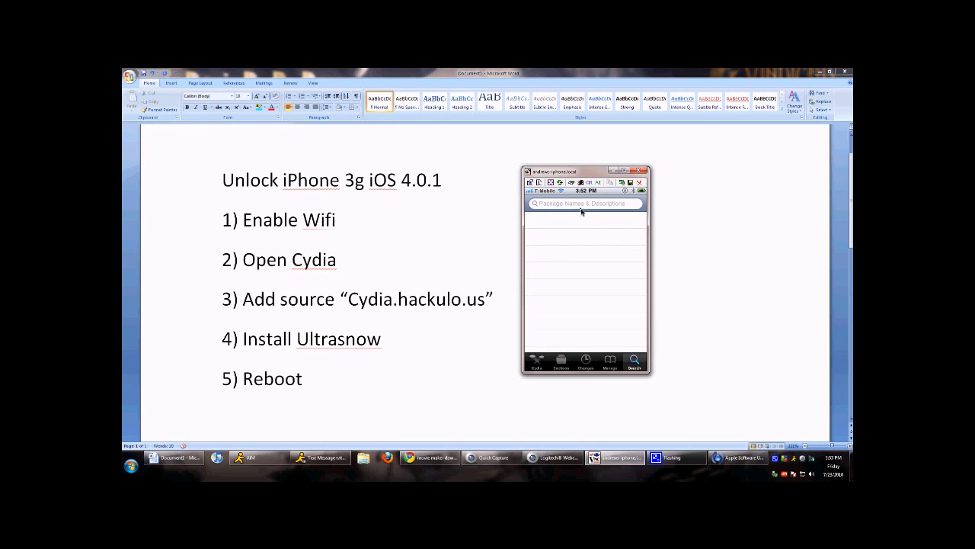
pyautogui.click(585, 204)
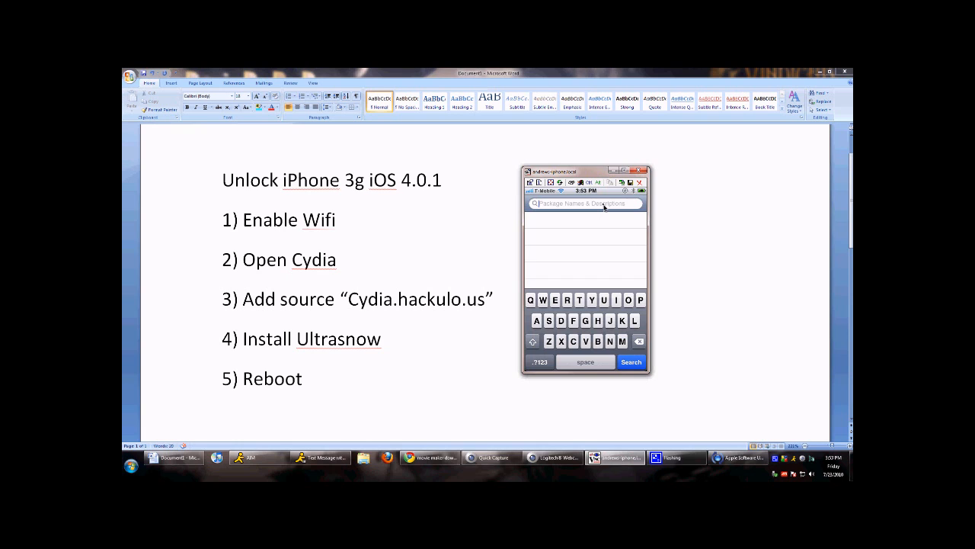
pyautogui.write('U')
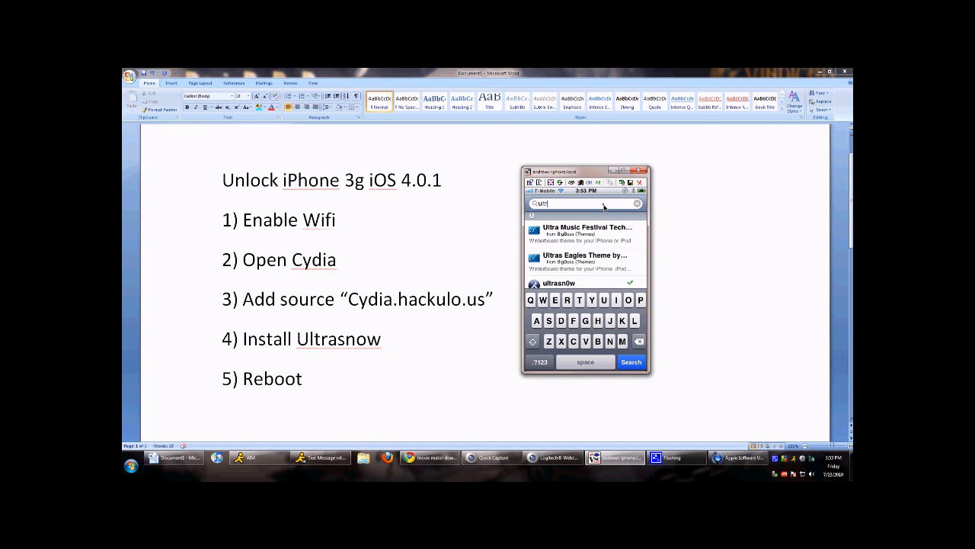
pyautogui.write('ra')
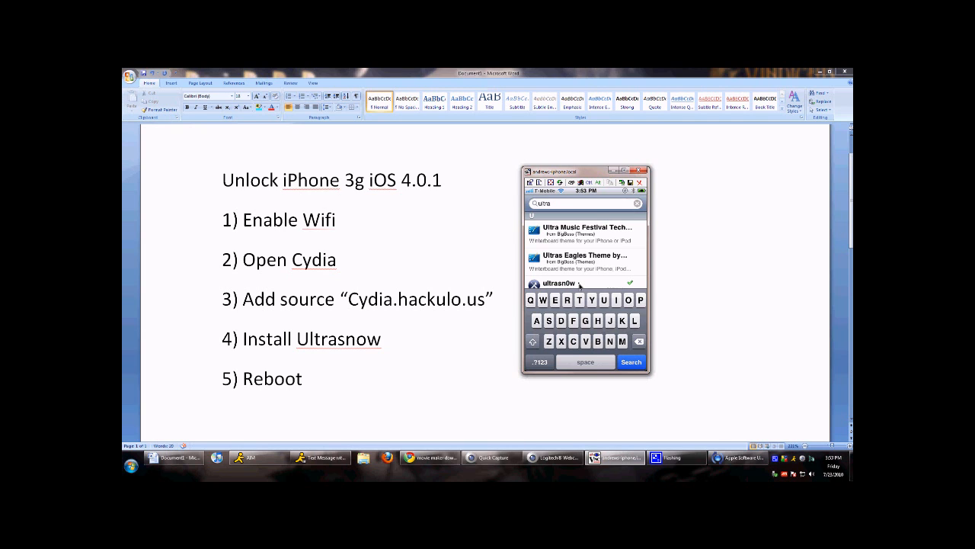
pyautogui.click(561, 282)
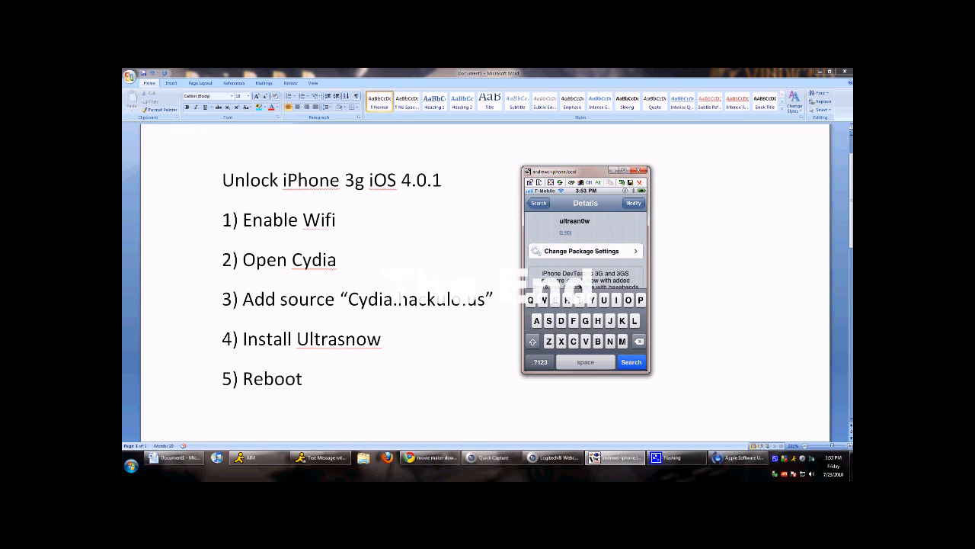